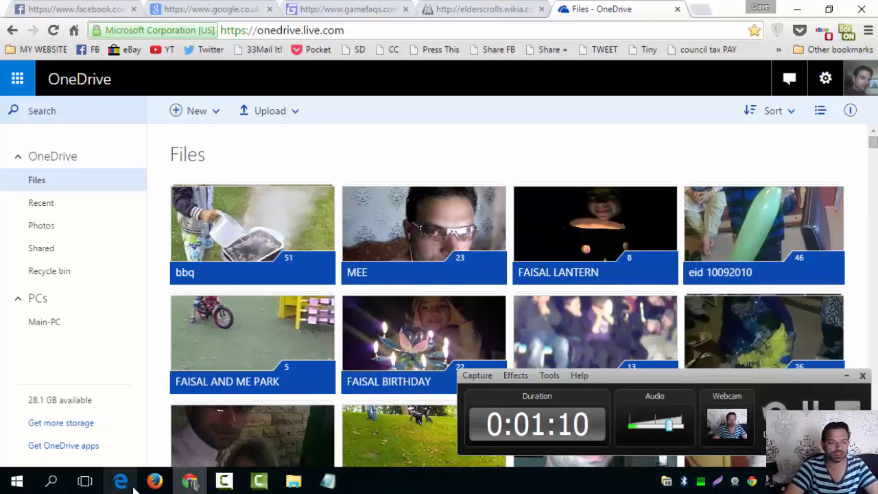
pyautogui.moveTo(293, 480)
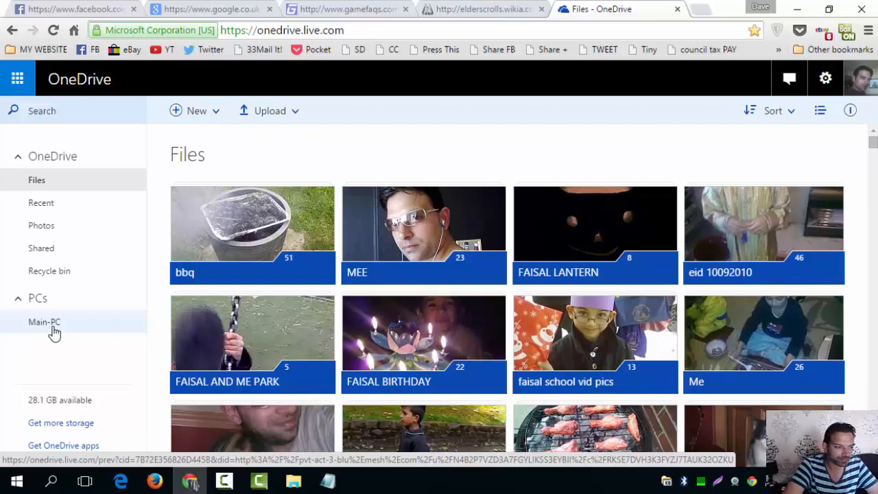
pyautogui.moveTo(55, 328)
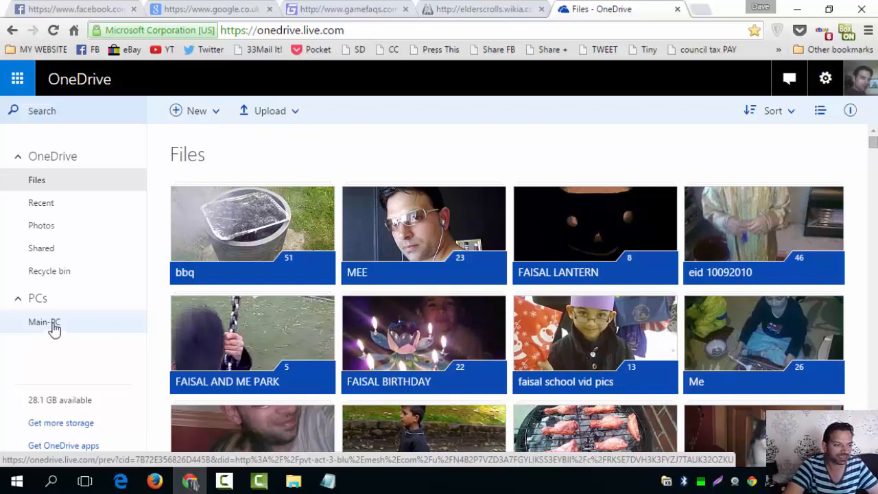
# Step: Go to the Main-PC page and copy the CID value from its web address
pyautogui.click(43, 323)
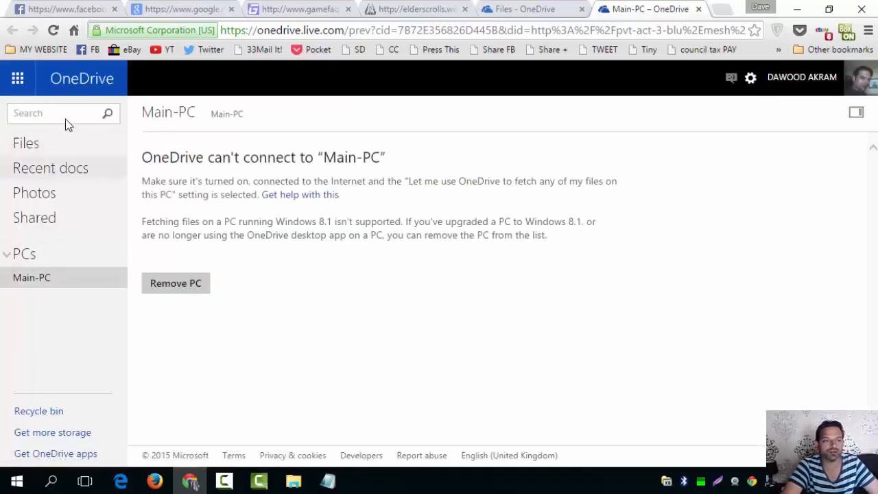
pyautogui.moveTo(52, 357)
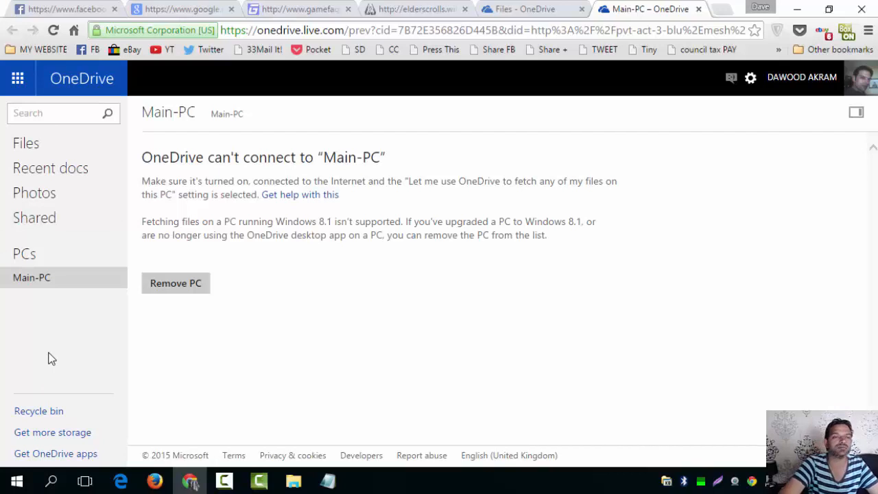
pyautogui.moveTo(62, 334)
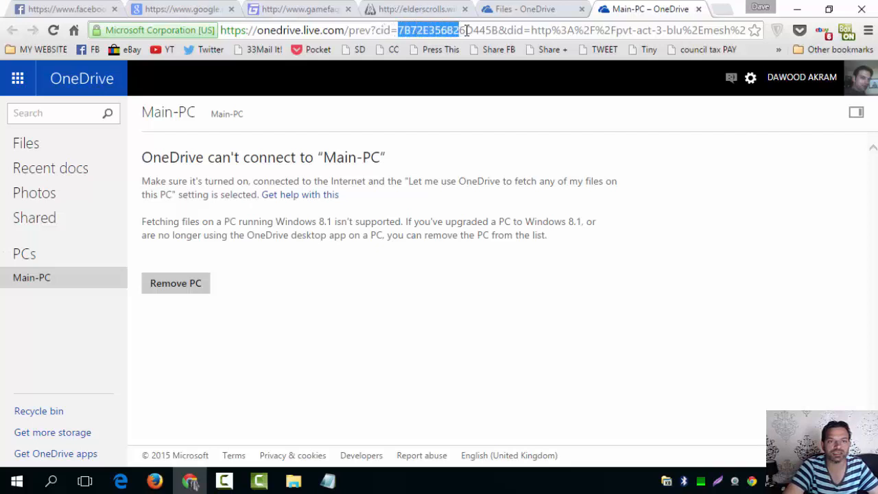
pyautogui.rightClick(494, 30)
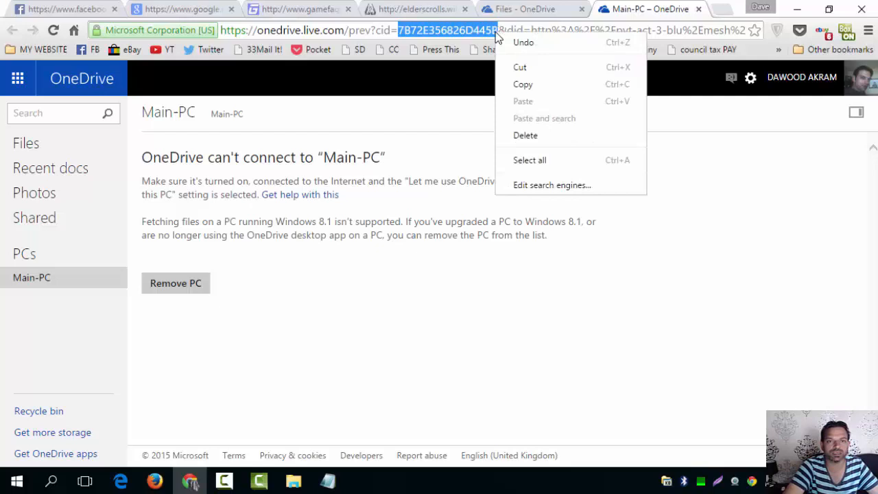
pyautogui.click(542, 85)
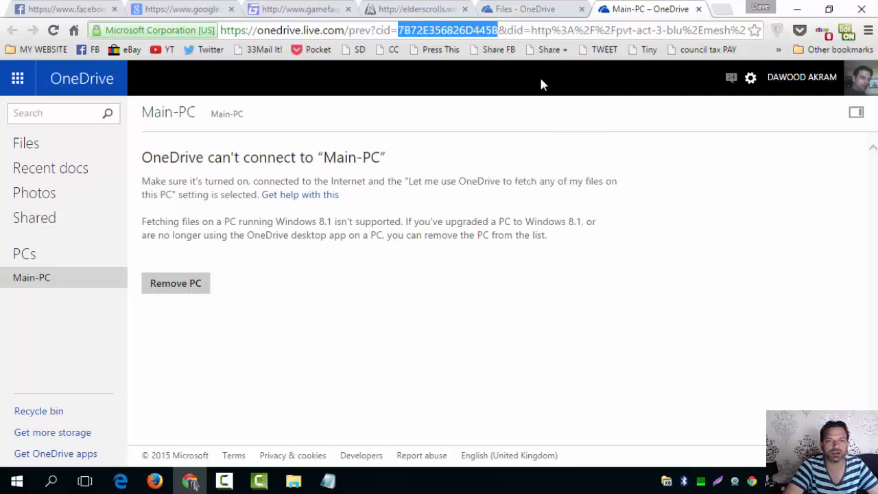
pyautogui.moveTo(515, 93)
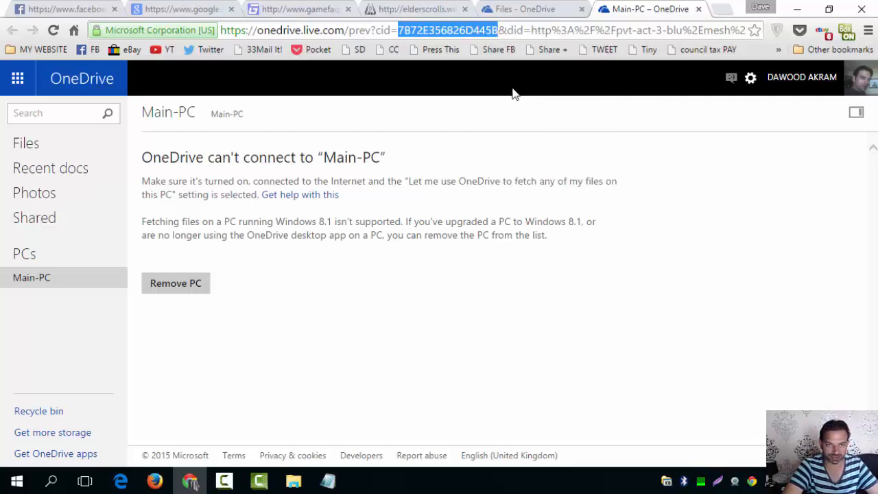
pyautogui.moveTo(219, 442)
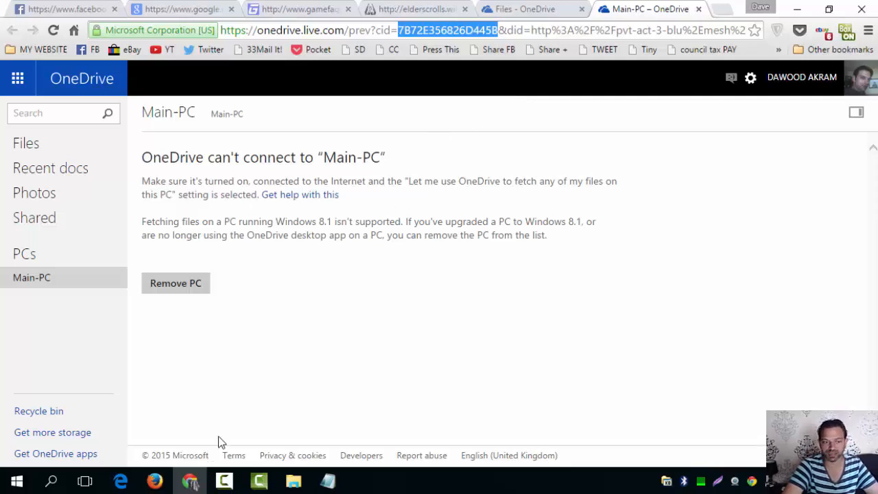
pyautogui.moveTo(258, 480)
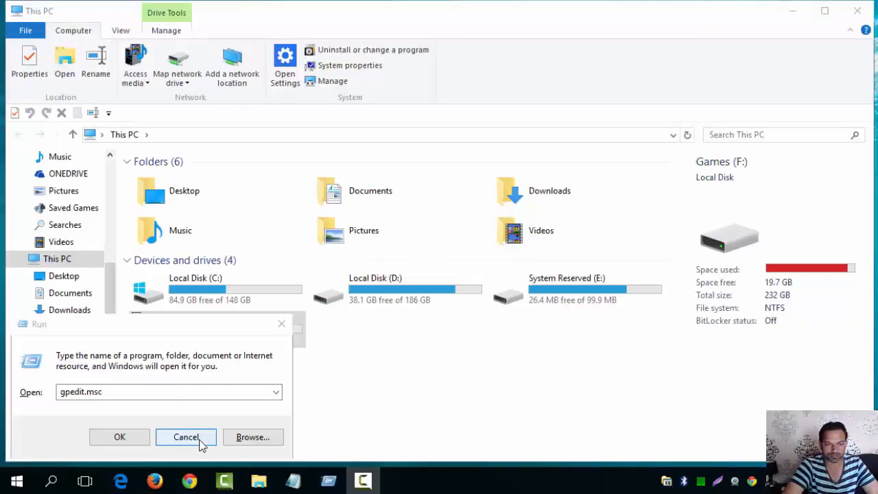
# Step: Cancel the Run box and return to the This PC view
pyautogui.click(186, 436)
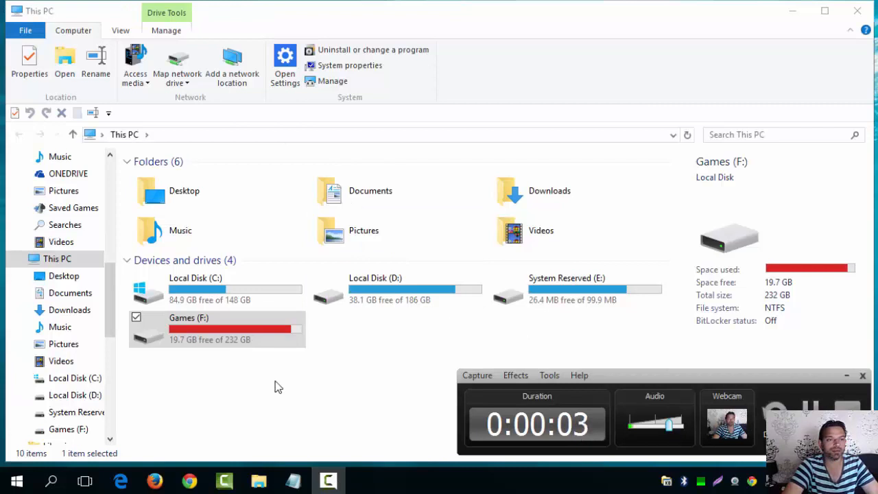
pyautogui.moveTo(354, 277)
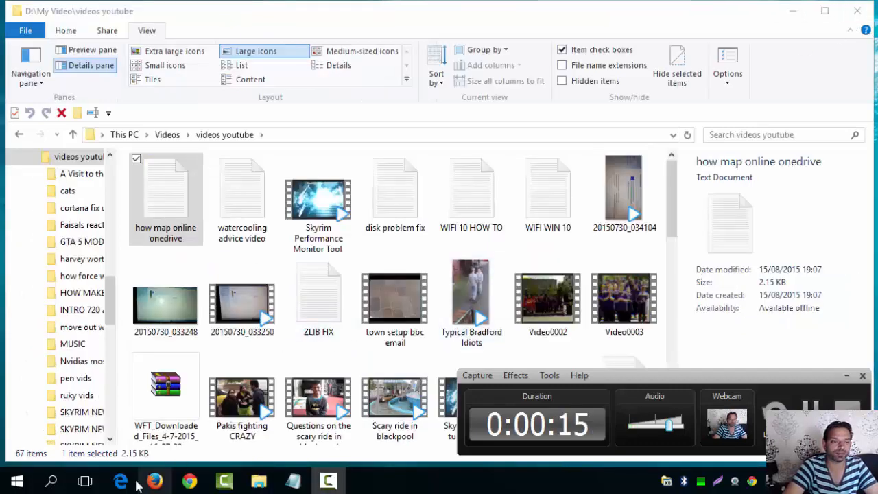
pyautogui.click(15, 480)
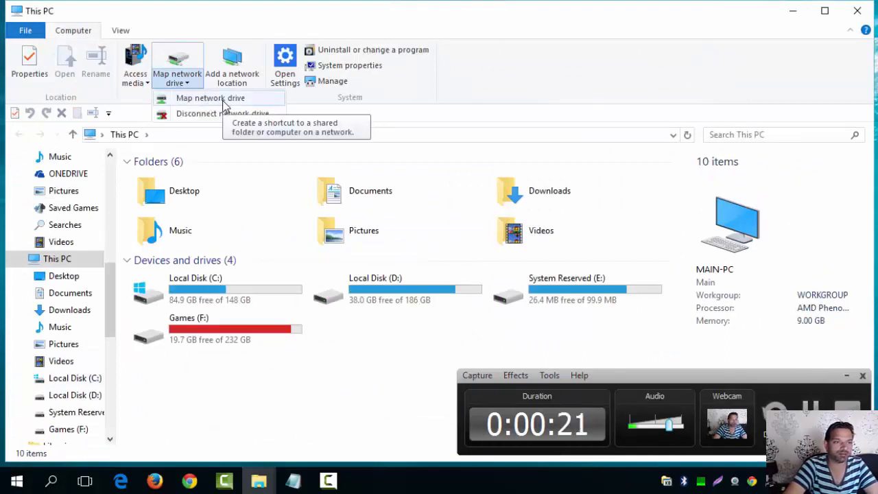
# Step: Begin a new network drive mapping with O: as the drive letter
pyautogui.click(211, 98)
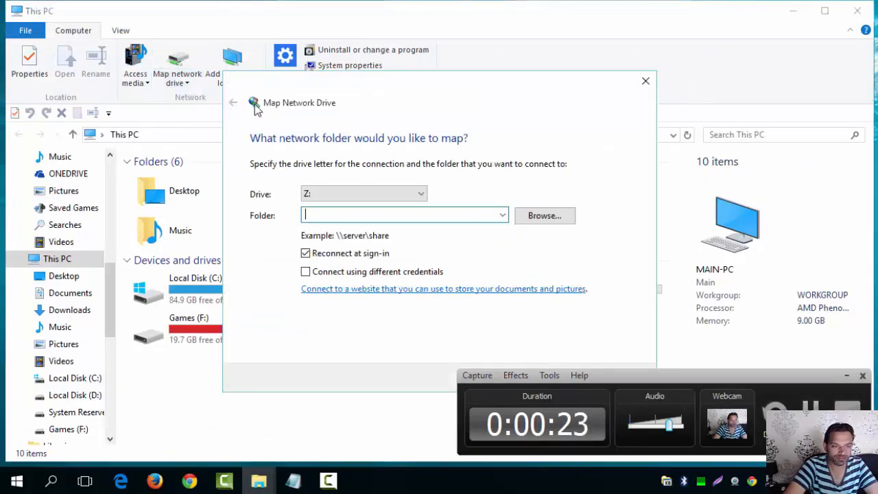
pyautogui.click(422, 194)
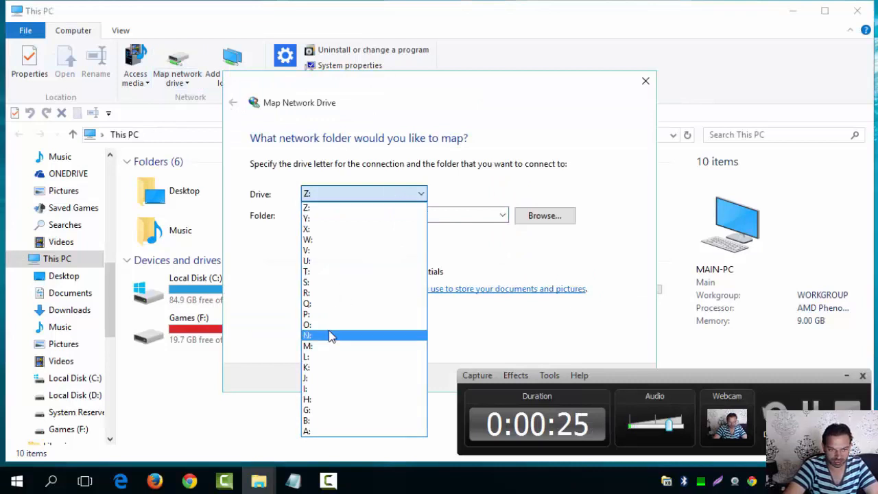
pyautogui.click(307, 324)
pyautogui.write('https://d.docs.live.net/YOUR-CID')
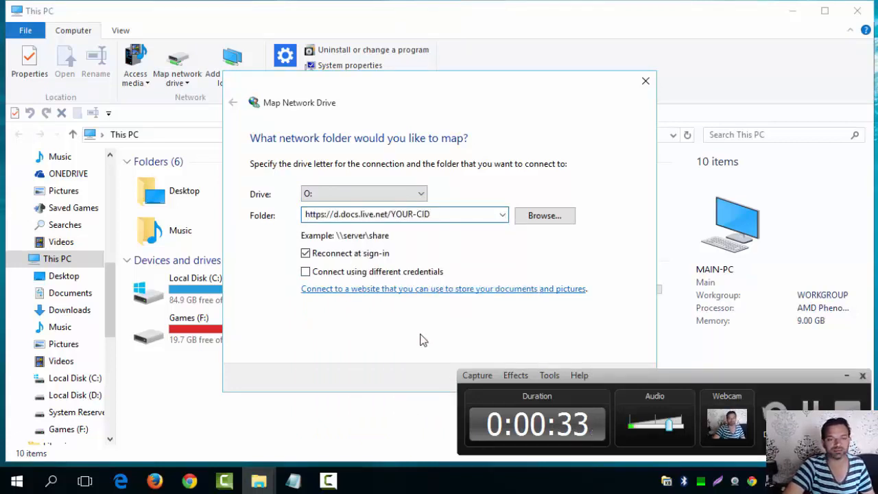
pyautogui.click(405, 214)
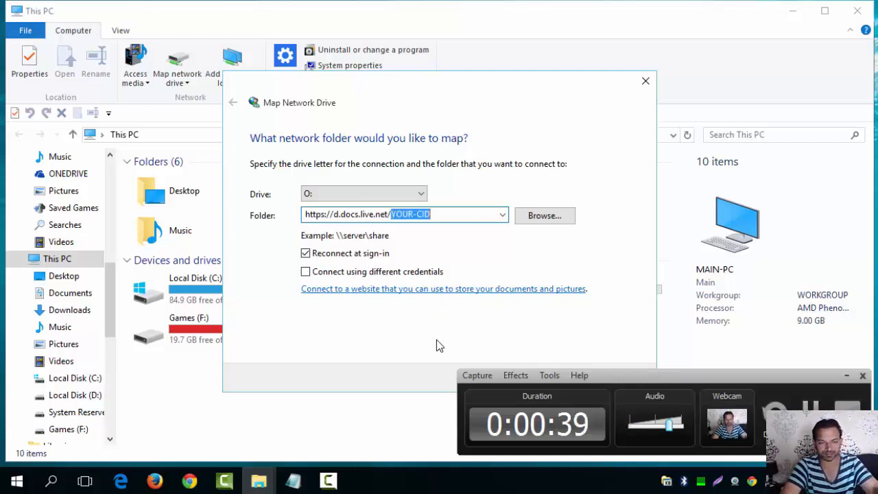
pyautogui.press('Delete')
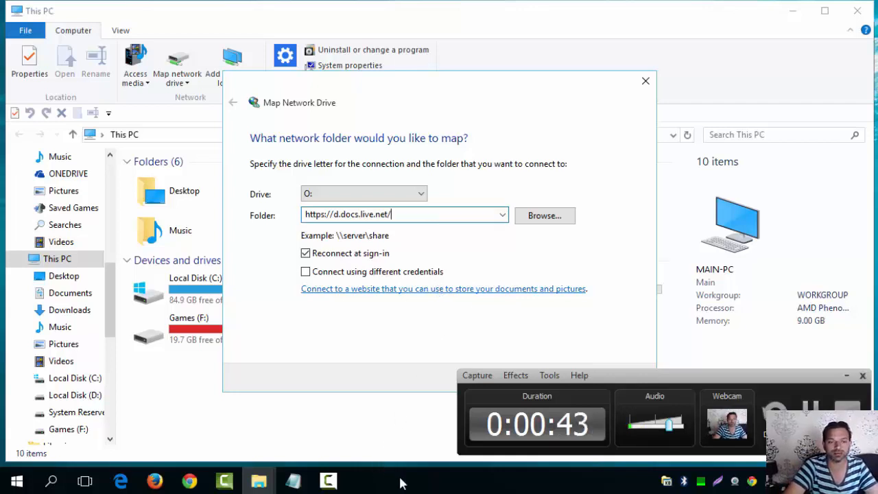
pyautogui.write('7B72E356826D445B')
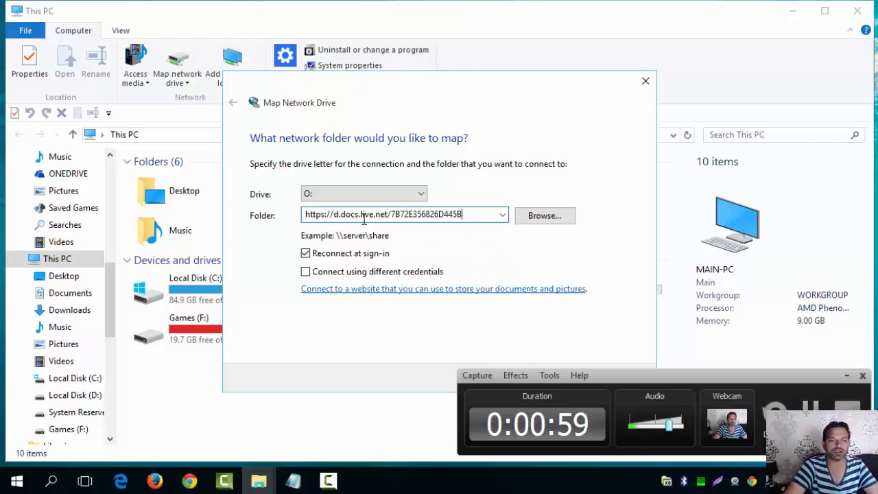
pyautogui.moveTo(502, 233)
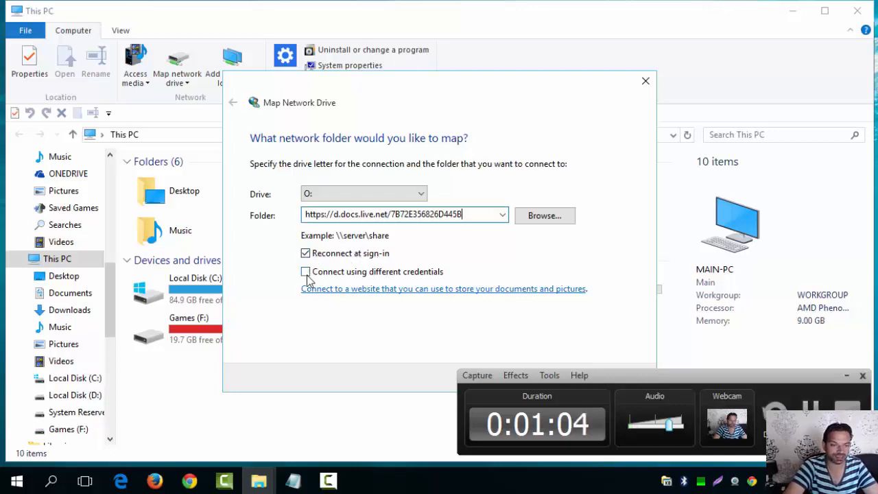
pyautogui.moveTo(406, 278)
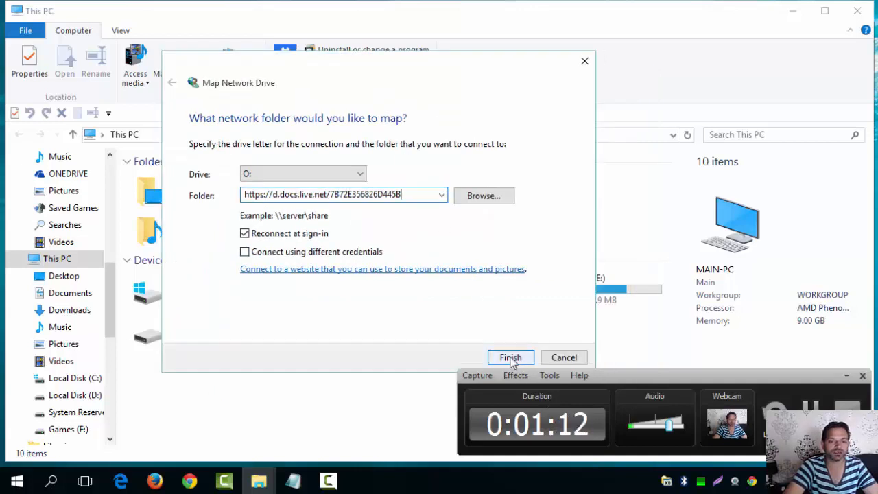
# Step: Finish the mapping and sign in with remembered credentials so Onedrive (O:) appears
pyautogui.click(511, 357)
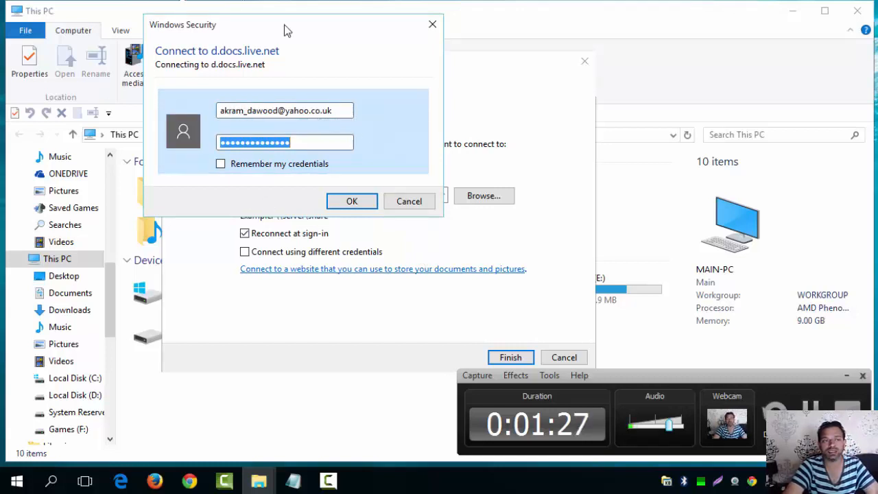
pyautogui.click(220, 164)
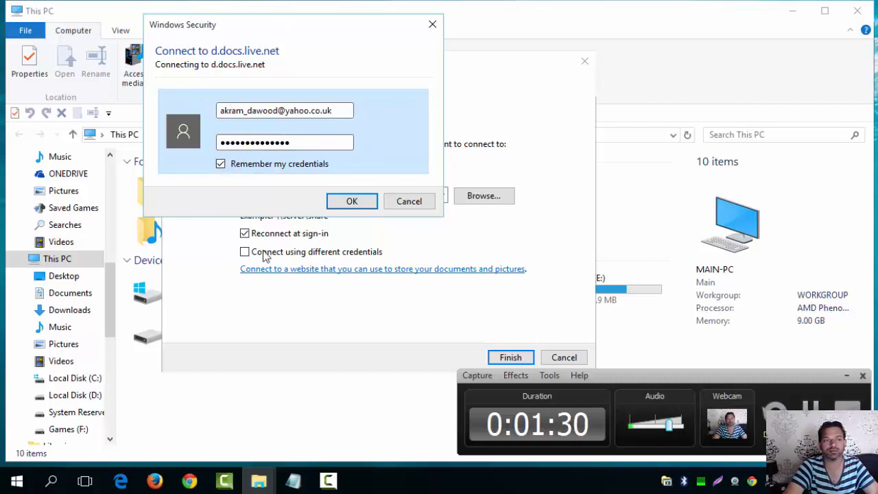
pyautogui.click(351, 201)
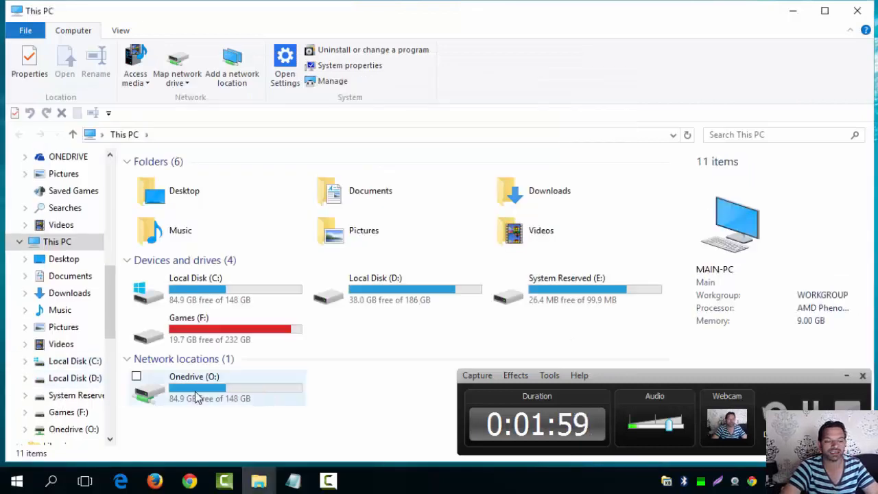
pyautogui.click(194, 384)
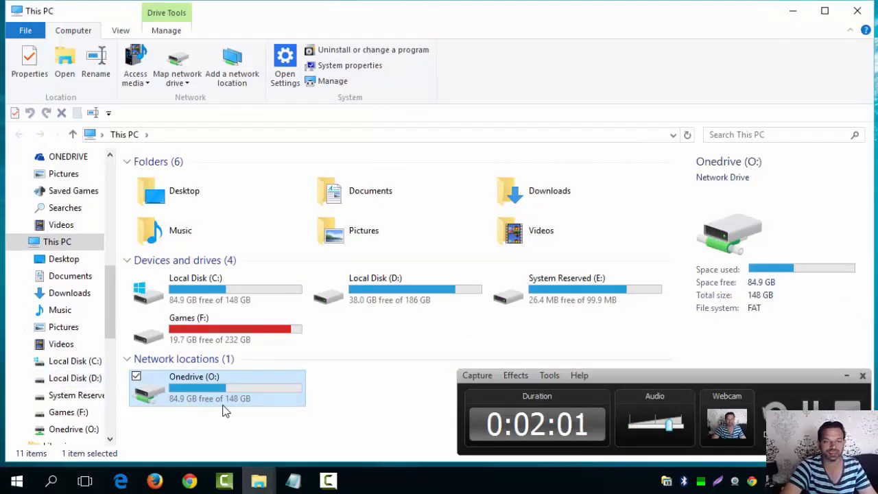
pyautogui.moveTo(226, 408)
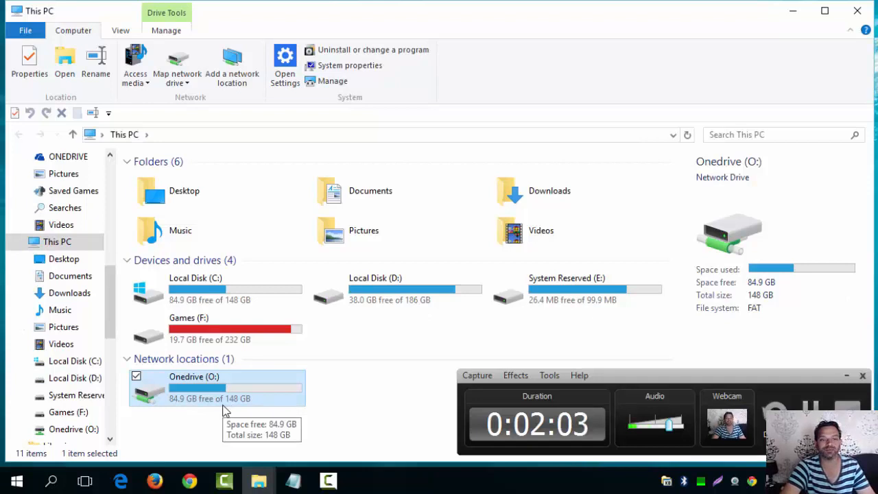
pyautogui.moveTo(336, 393)
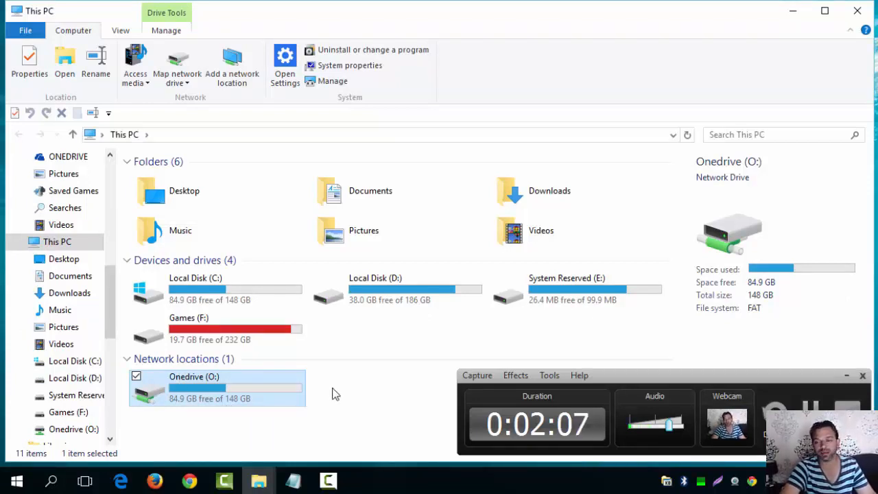
pyautogui.moveTo(255, 384)
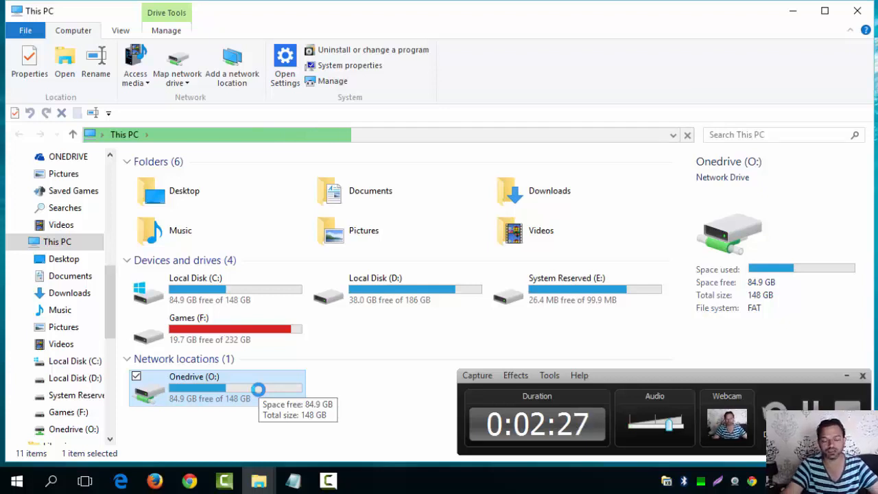
# Step: Browse into the Onedrive (O:) drive to show its roughly 2,001 items
pyautogui.doubleClick(194, 384)
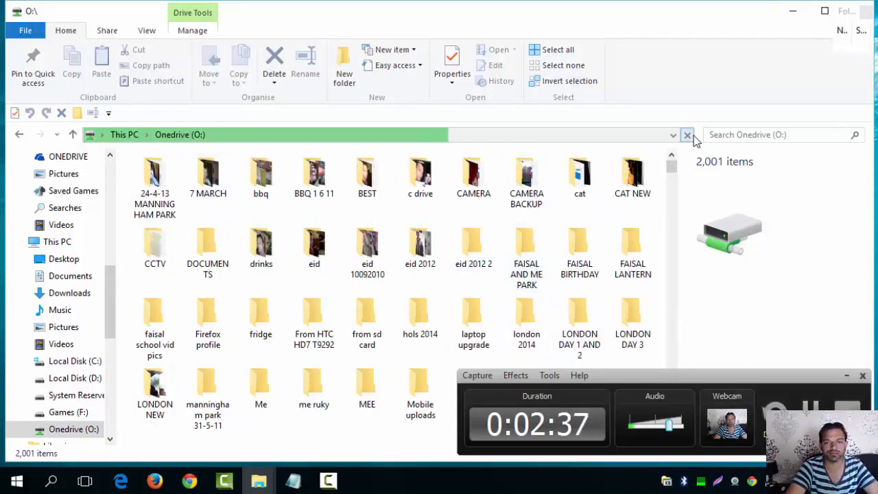
pyautogui.moveTo(688, 135)
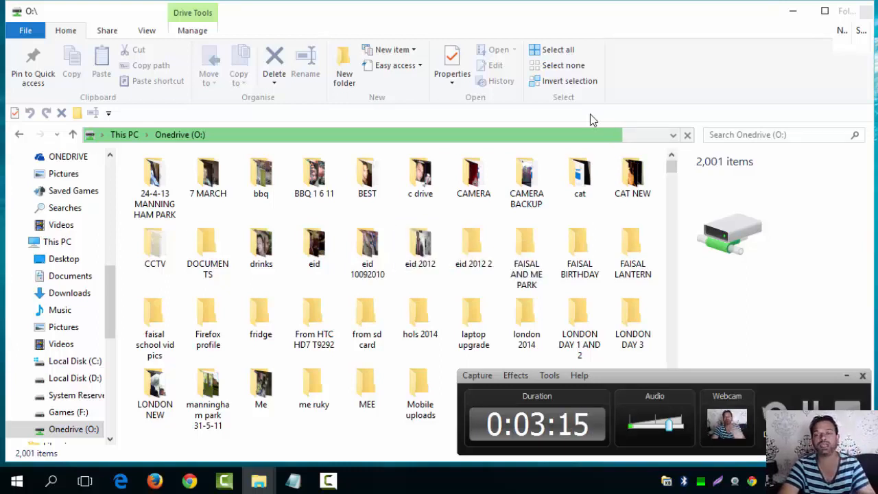
pyautogui.moveTo(809, 261)
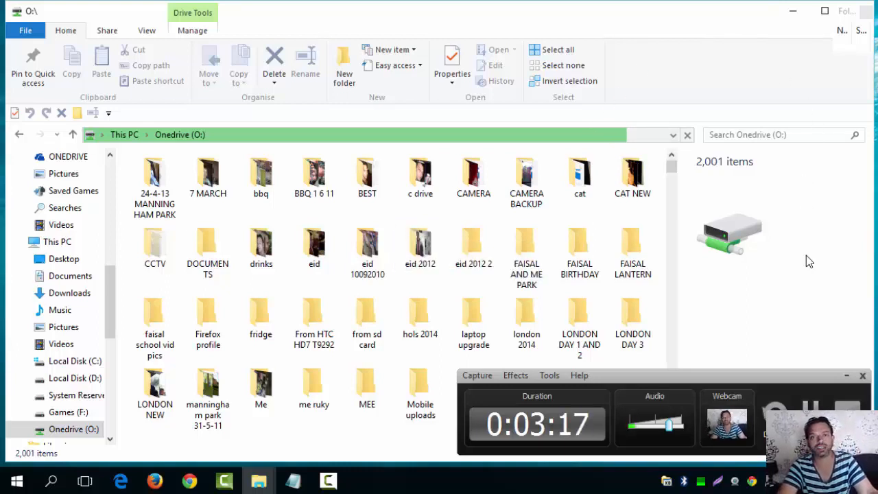